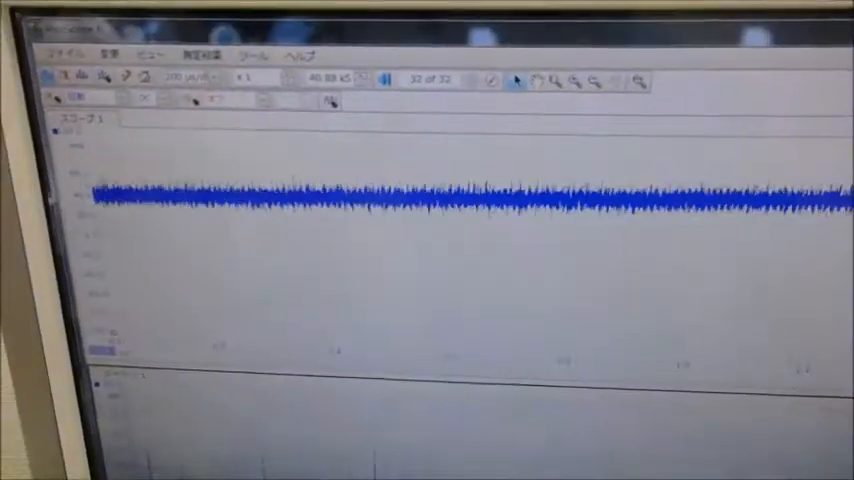
# Expand the toolbar scale dropdown to list the available display scale values
pyautogui.click(190, 54)
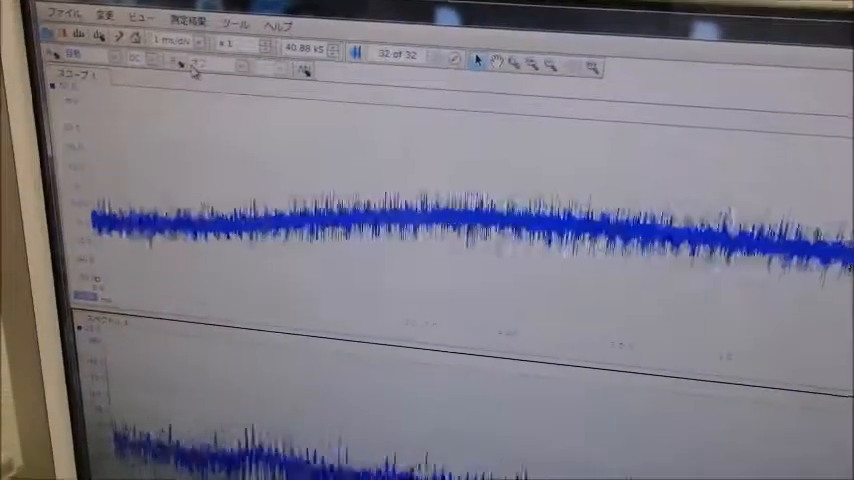
pyautogui.click(186, 44)
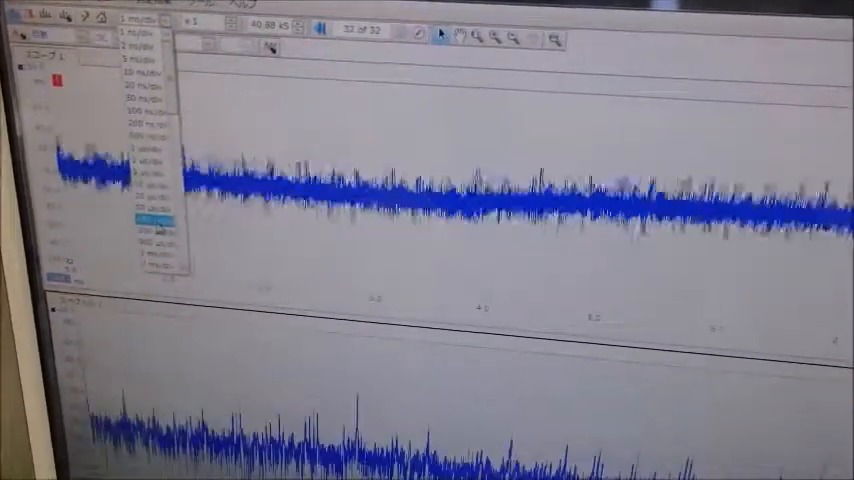